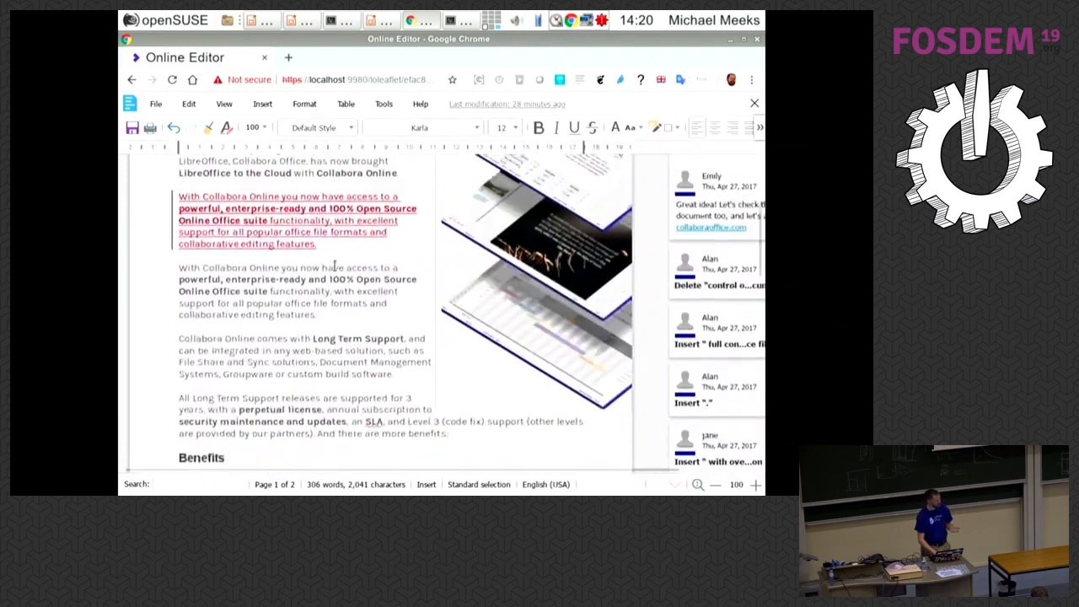
Extend the 'more benefits' sentence with 'lots of bene', then bring up the developer console with F12.
scroll(down, 3)
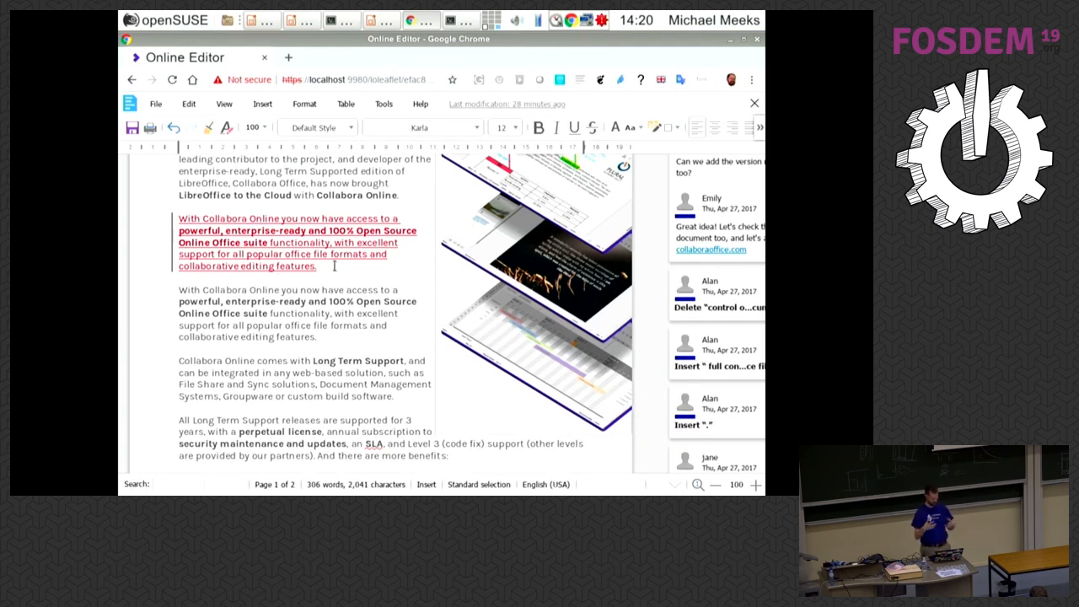
scroll(down, 3)
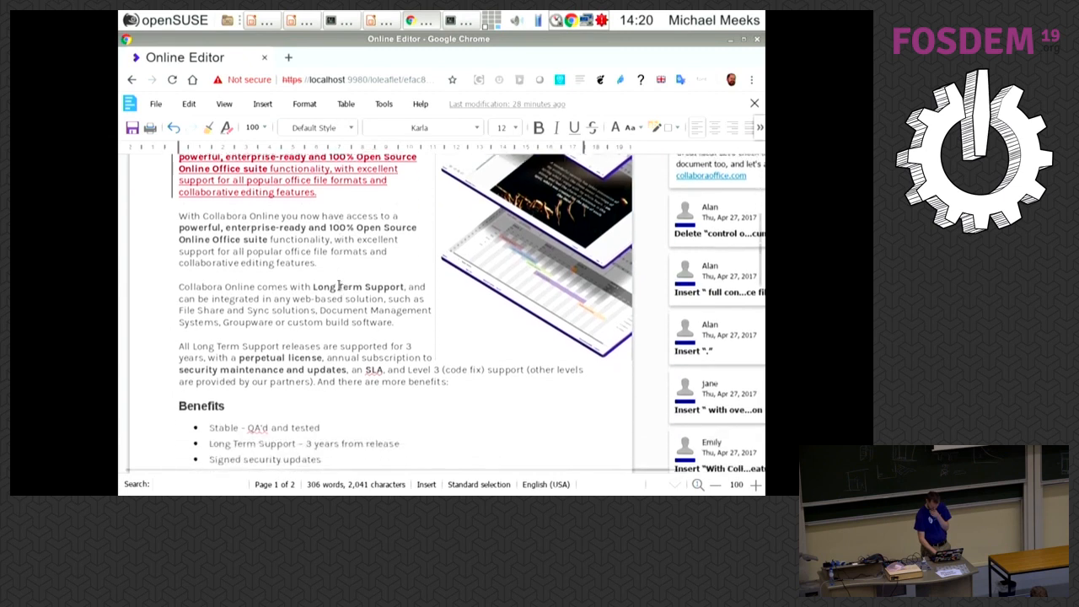
scroll(down, 3)
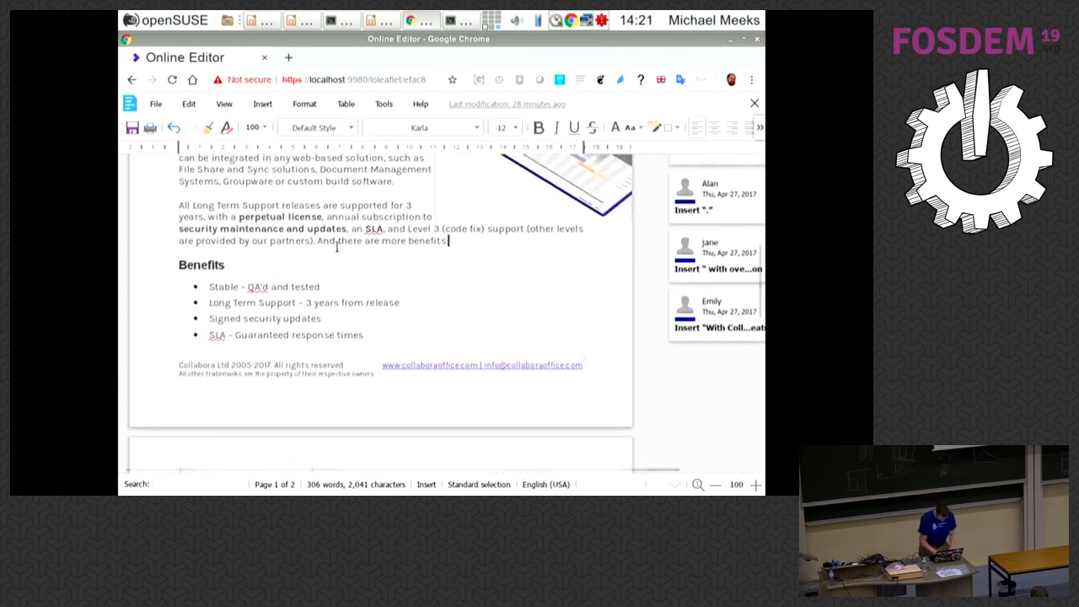
text(lots of bene)
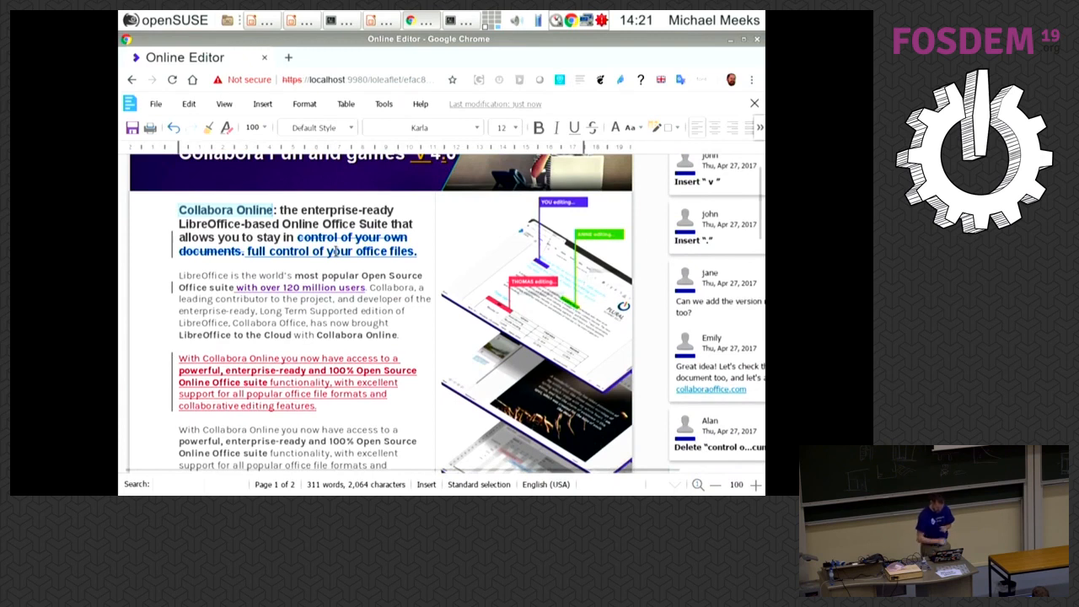
key(F12)
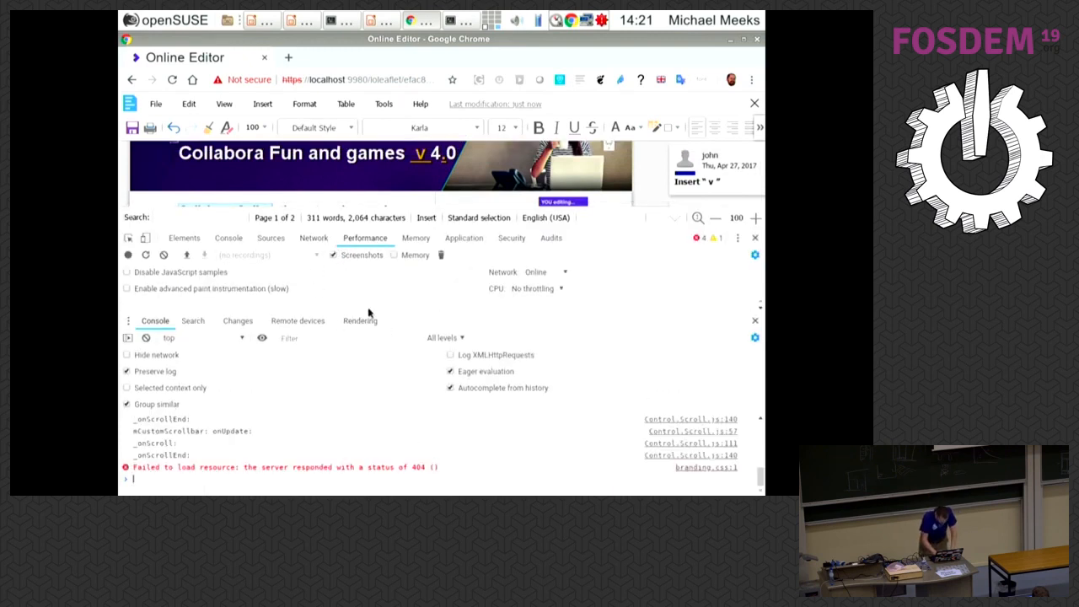
mouse_move(637, 290)
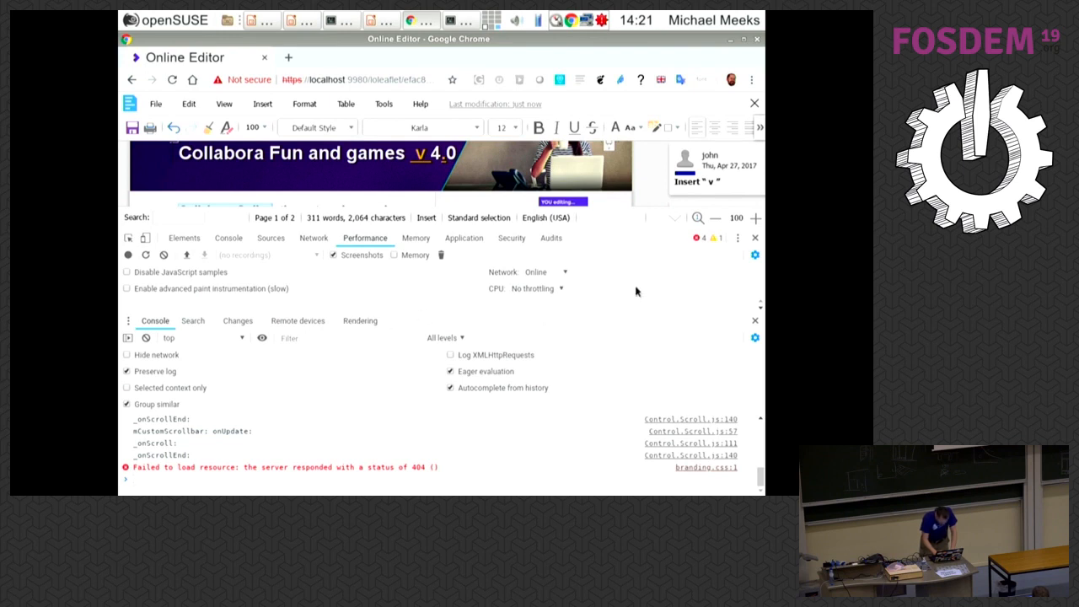
mouse_move(720, 268)
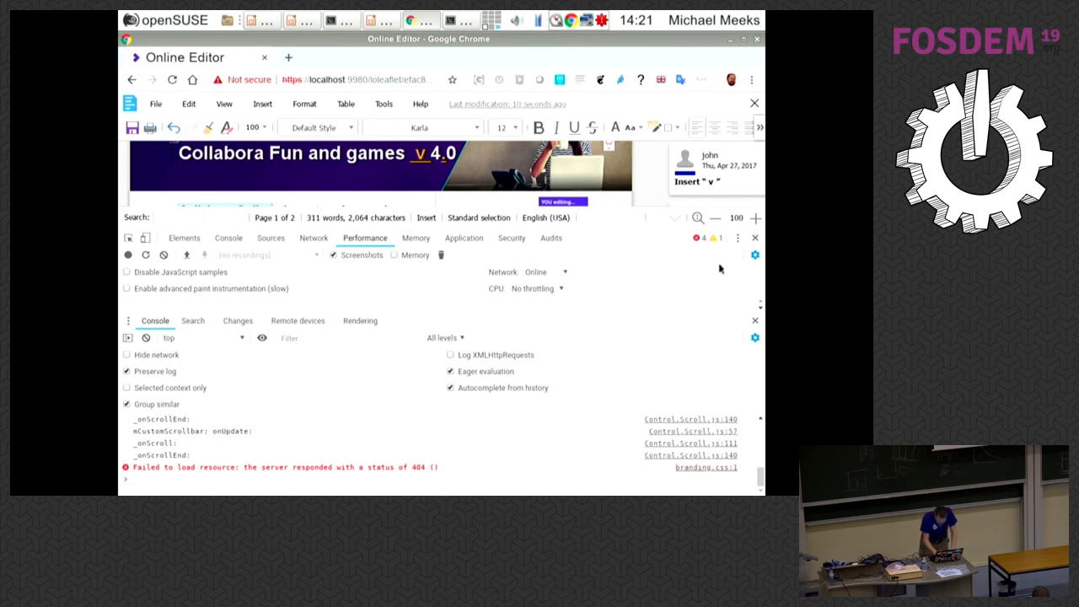
click(755, 236)
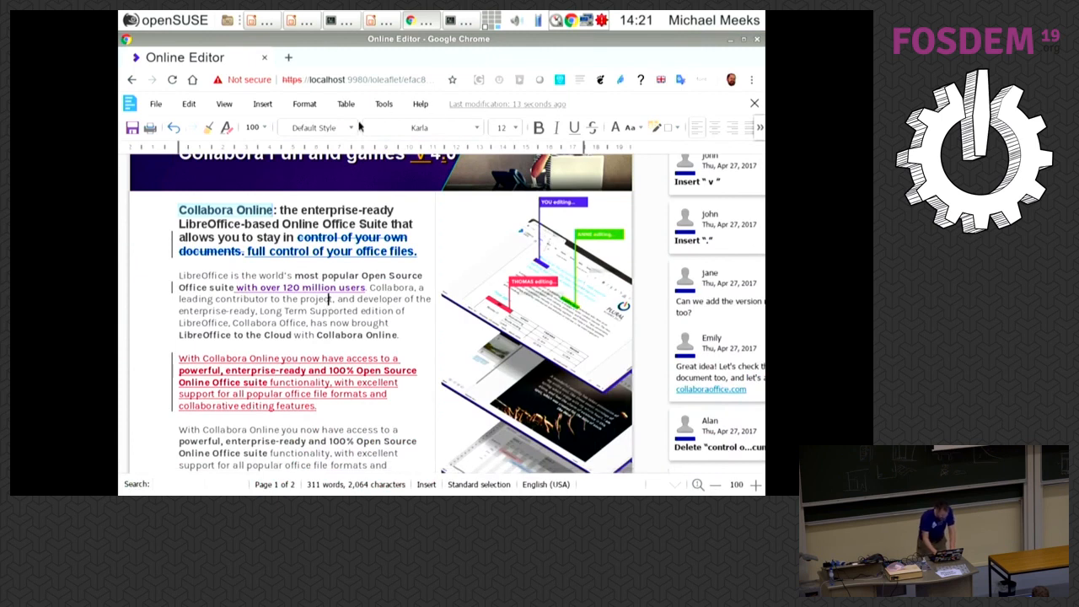
Enable the tile-debugging overlays and type a stray 'j' into the document text.
click(420, 104)
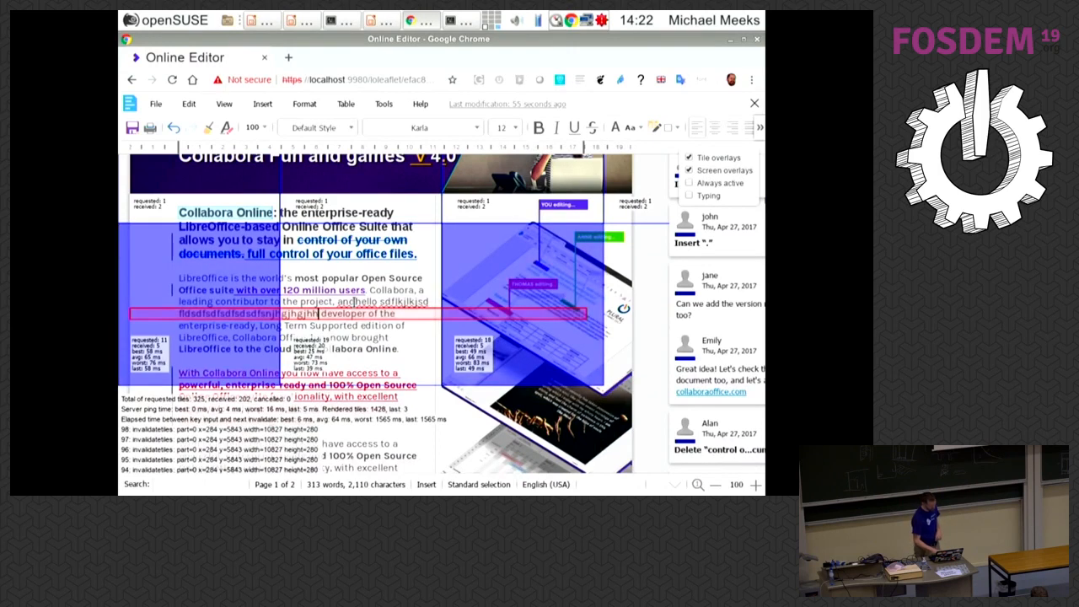
scroll(down, 3)
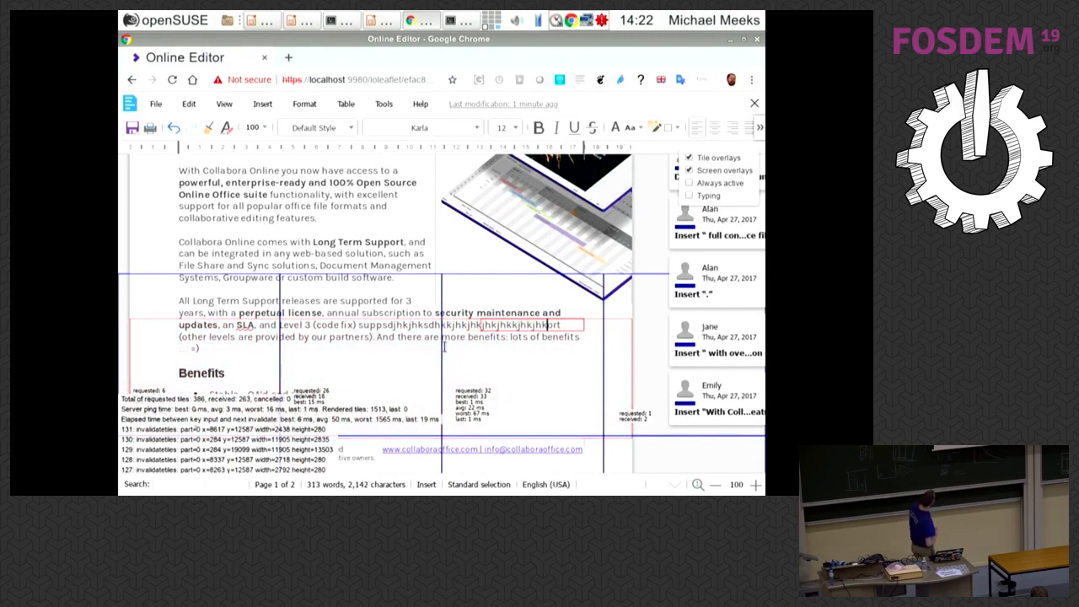
text(j)
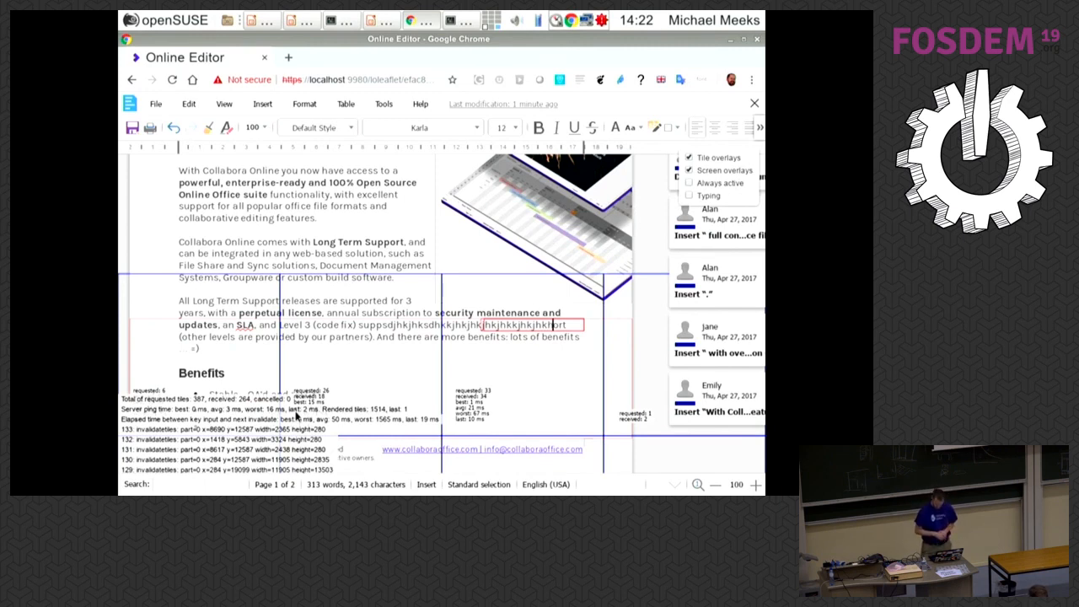
mouse_move(562, 203)
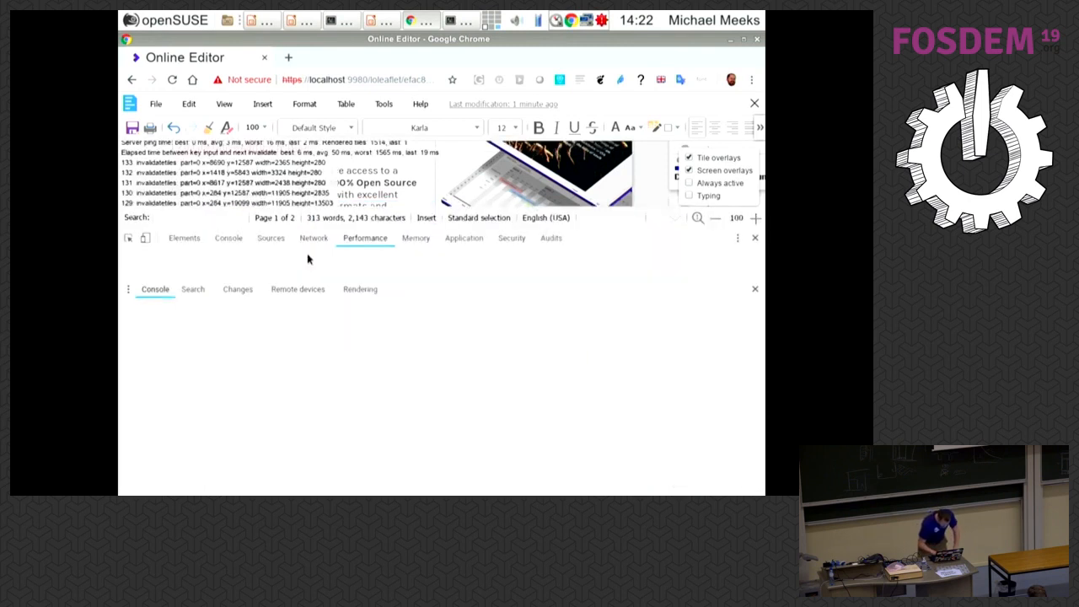
Tick Preserve log and Group similar in the Console settings to keep the Socket.js messages.
click(314, 236)
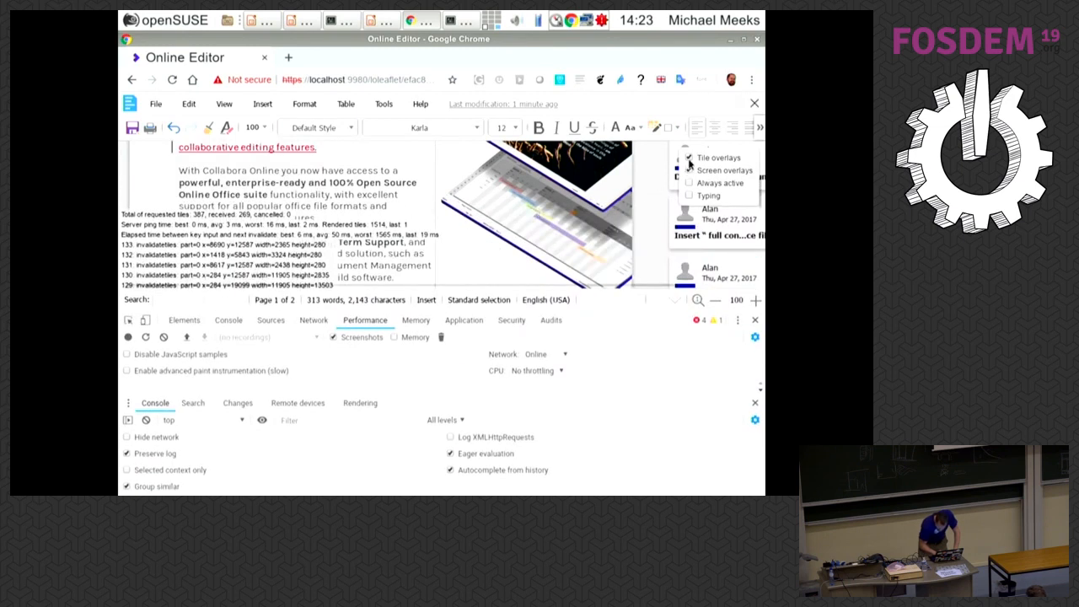
click(692, 170)
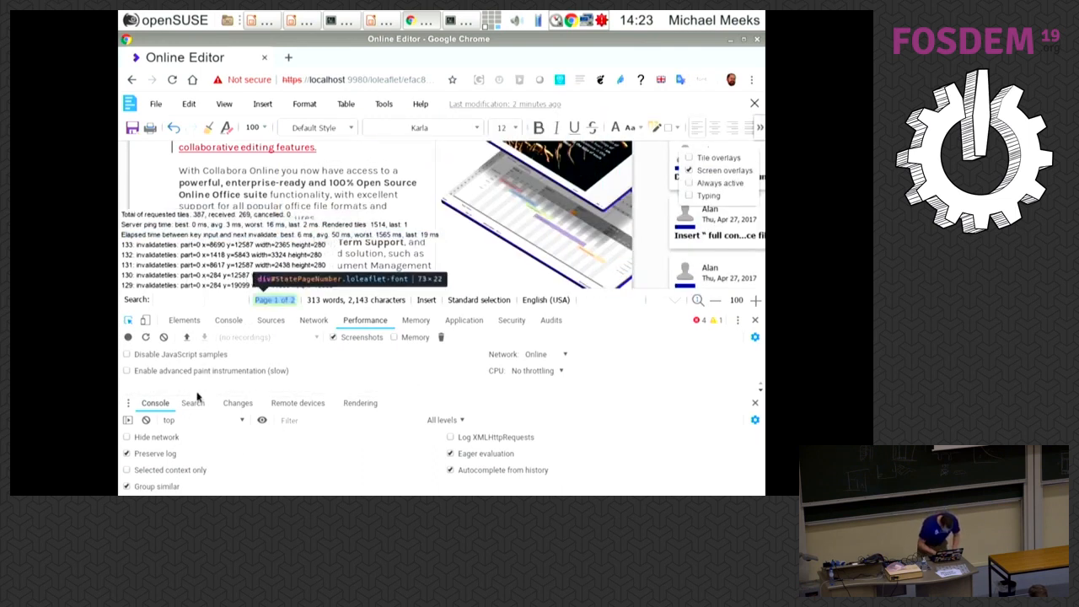
mouse_move(213, 393)
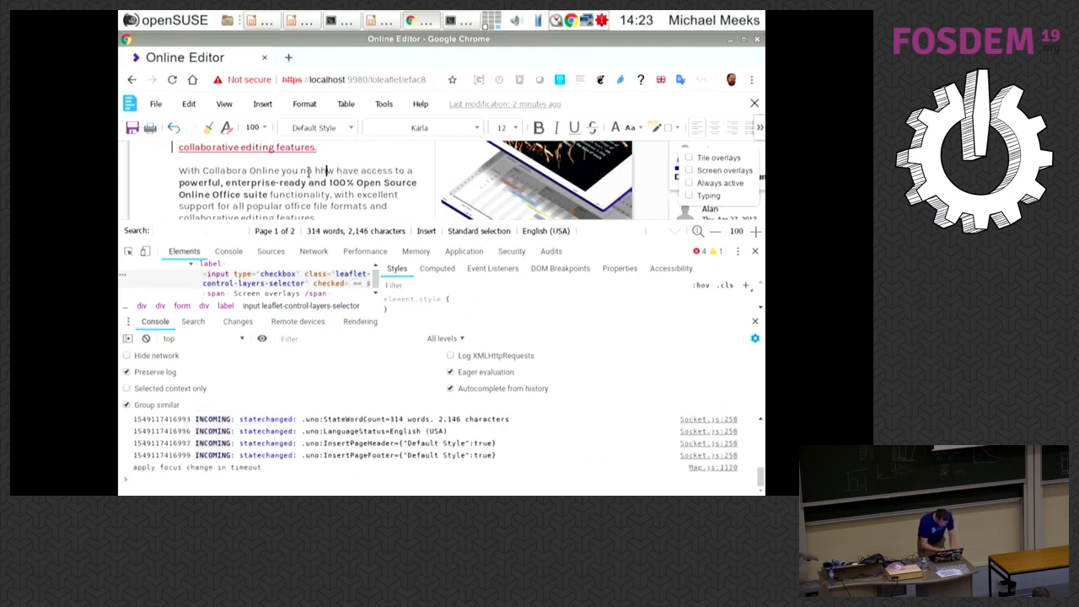
Type 'hh' into the paragraph and watch the OUTGOING entries appear in the console.
text(hhh)
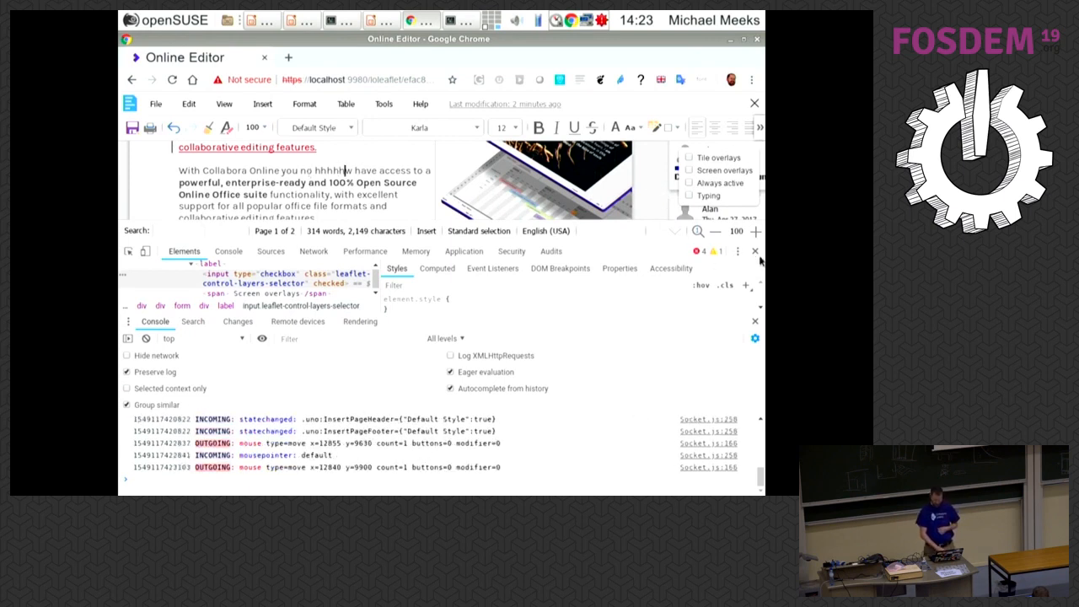
click(755, 249)
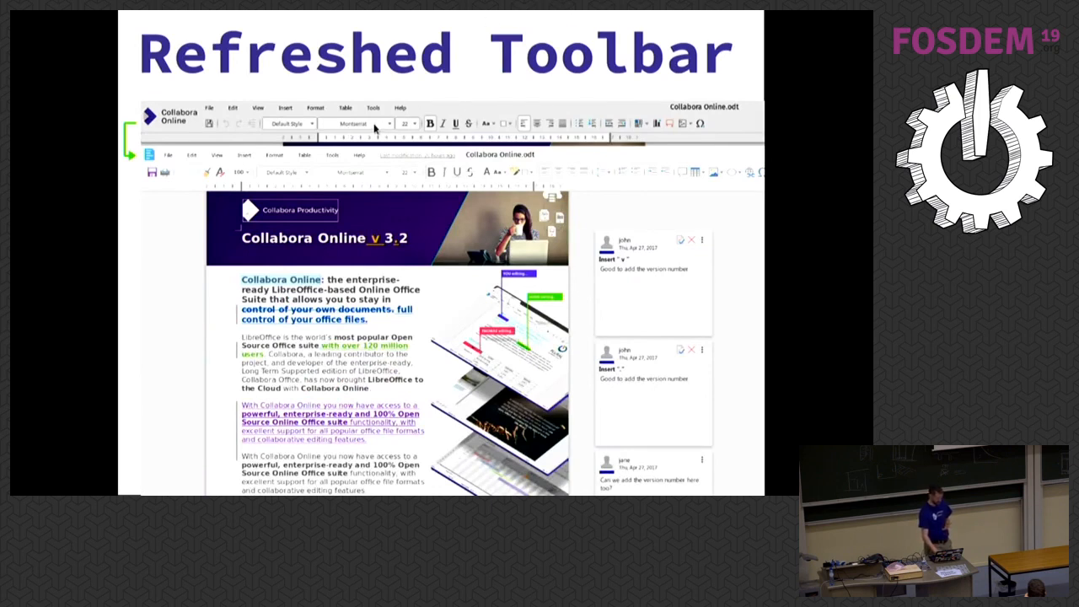
mouse_move(362, 161)
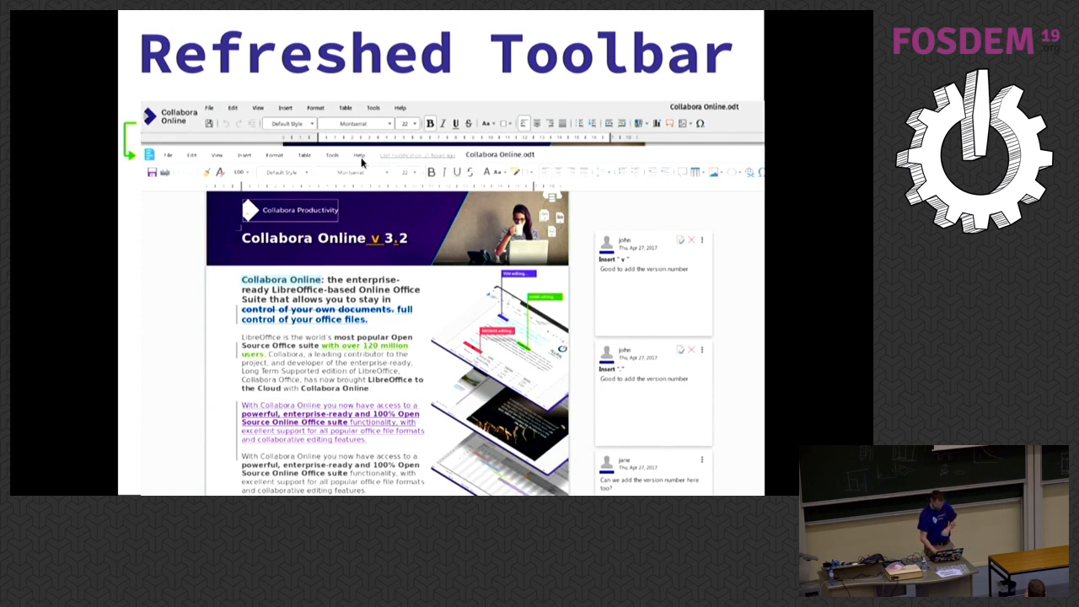
mouse_move(179, 173)
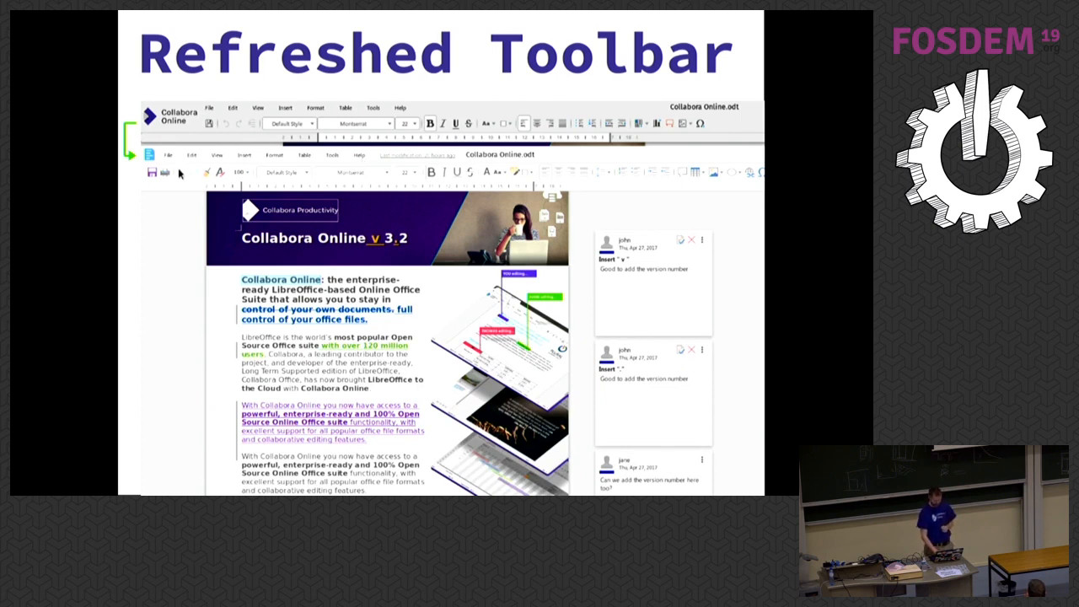
mouse_move(415, 182)
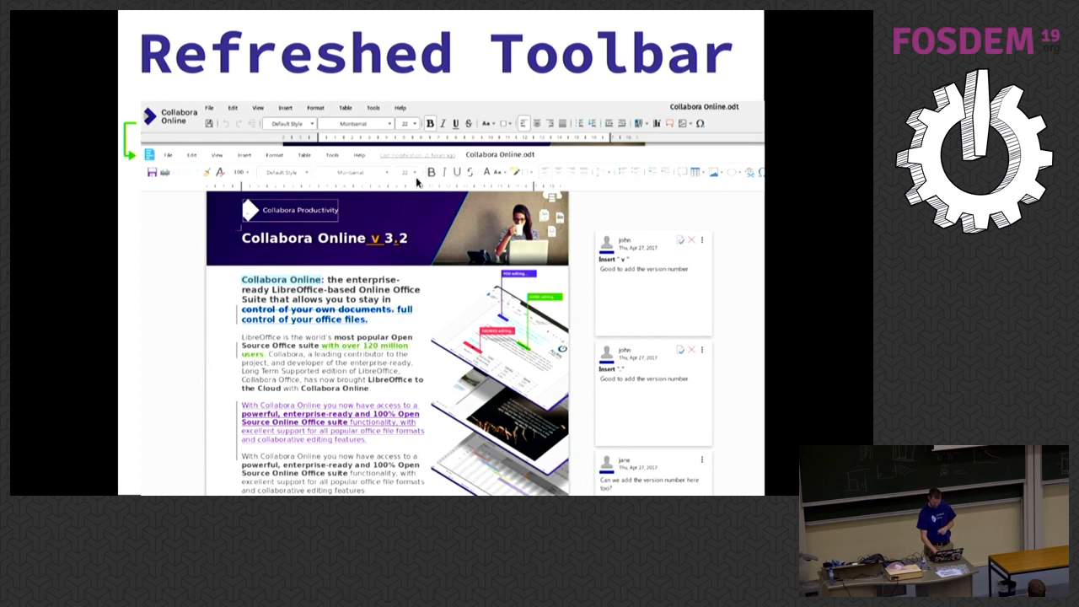